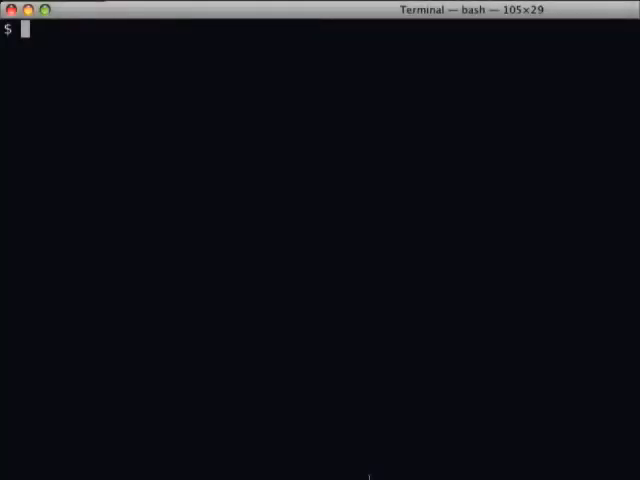
# Step: Run script/plugin install in Terminal to fetch the rack-bug plugin
pyautogui.write('script/plugin ins')
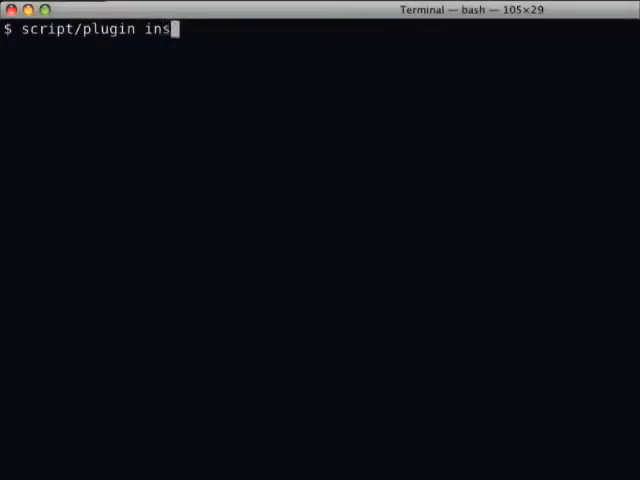
pyautogui.press('Return')
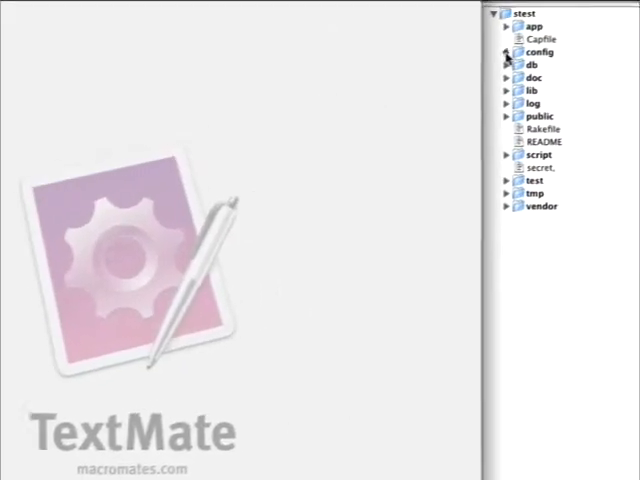
# Step: Add config.middleware.use("Rack::Bug"); to the development environment config
pyautogui.click(509, 52)
pyautogui.write('confi')
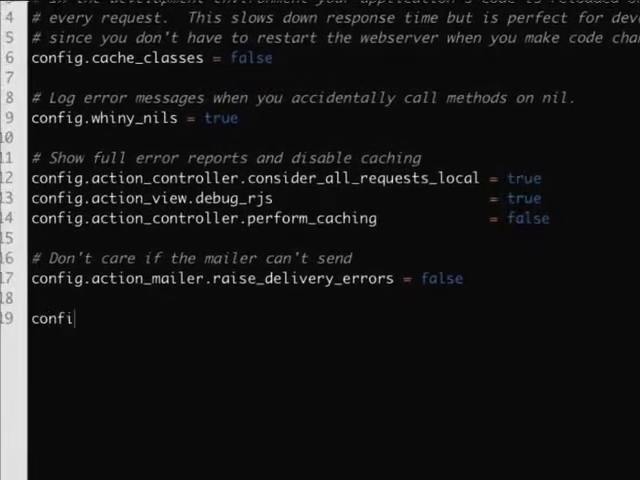
pyautogui.write('g.middleware.u')
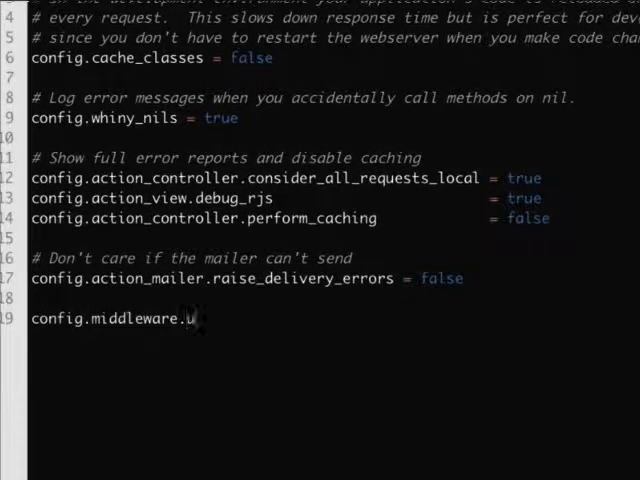
pyautogui.write('se("Rack")')
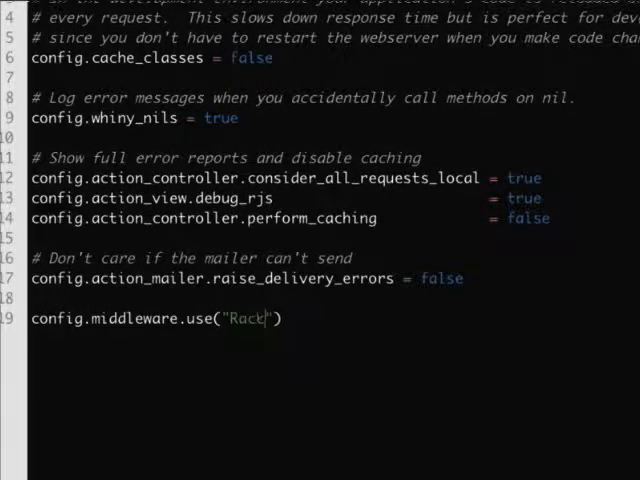
pyautogui.write('::Bug')
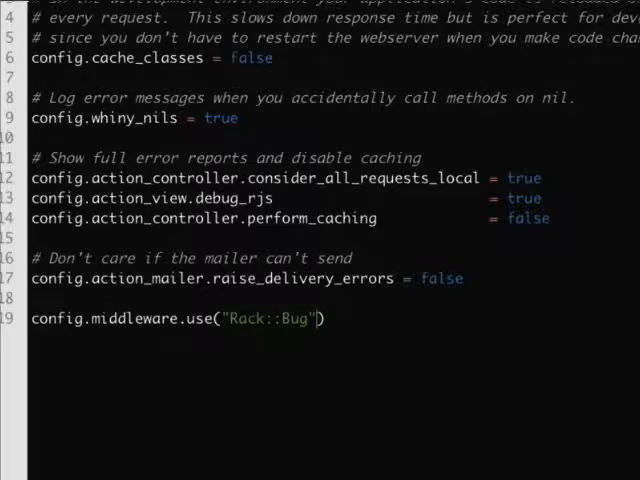
pyautogui.write(';')
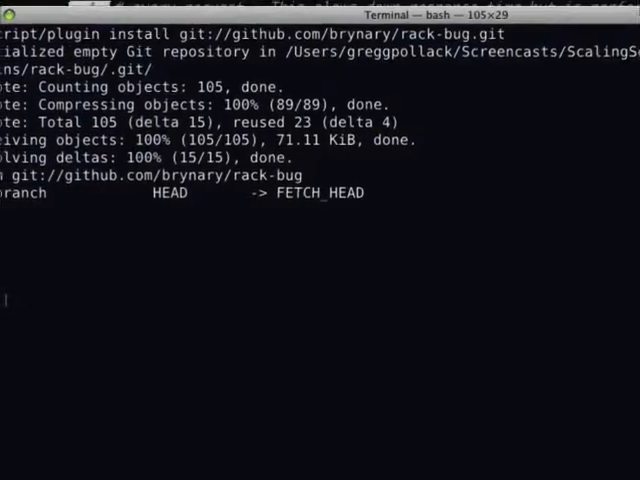
# Step: Launch the Rails server with script/server
pyautogui.write('script/server')
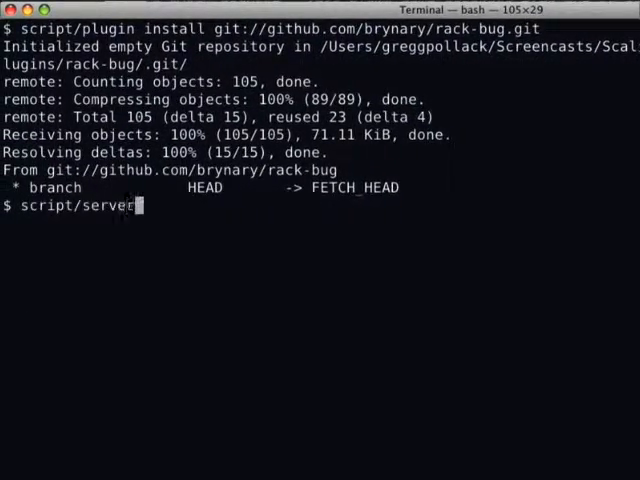
pyautogui.press('Return')
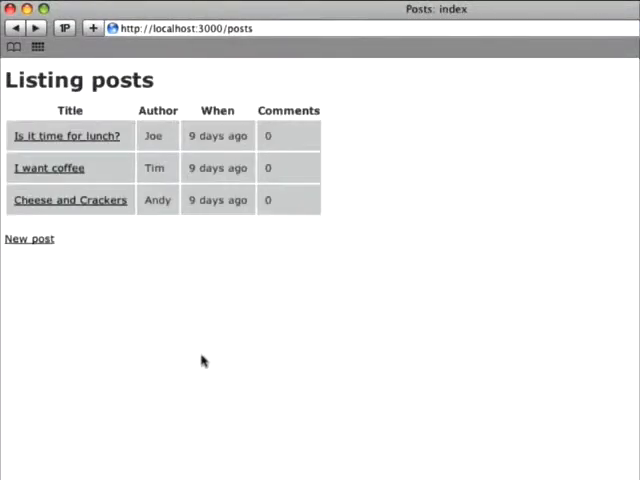
# Step: Bookmark the Toggle Rack::Bug link from __rack_bug__/bookmarklet.html onto the bookmarks bar
pyautogui.click(185, 28)
pyautogui.write('__rack_bug__/bookmarklet.html')
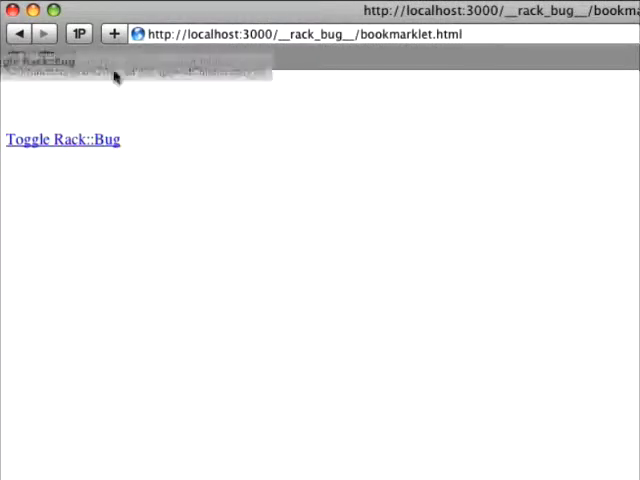
pyautogui.click(114, 33)
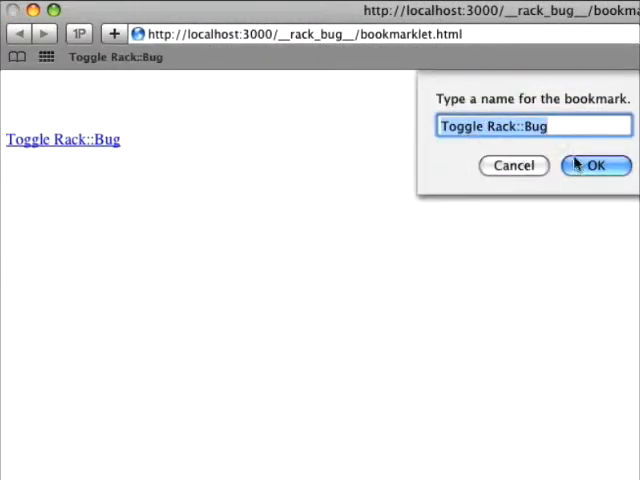
pyautogui.click(595, 165)
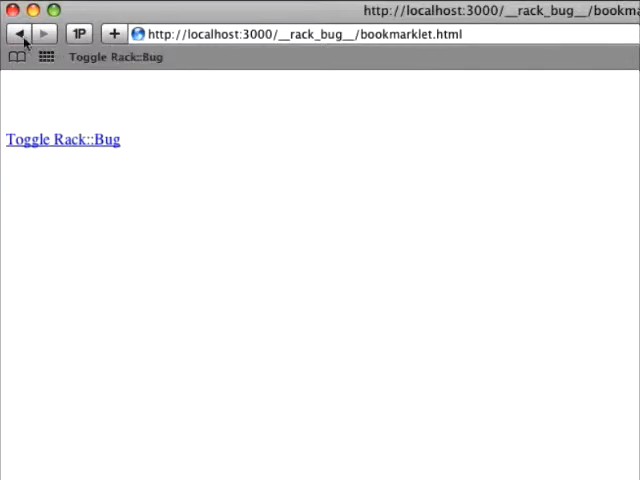
# Step: Return to the posts page and toggle the Rack::Bug toolbar, answering the password prompt
pyautogui.click(62, 139)
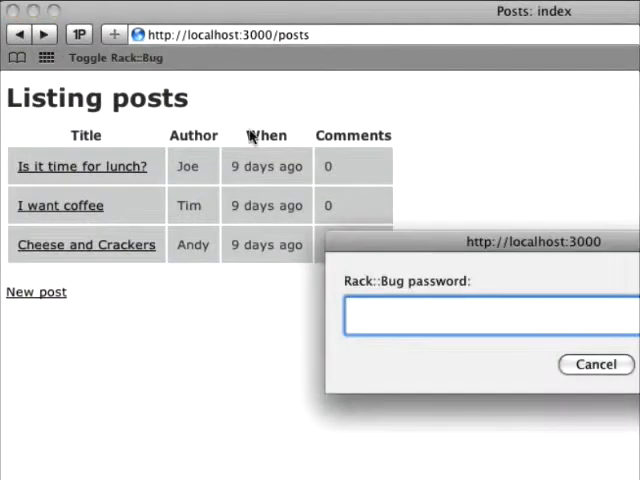
pyautogui.click(596, 364)
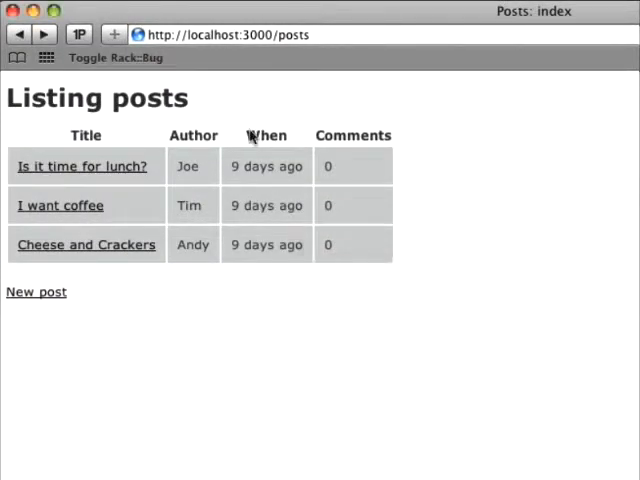
pyautogui.click(114, 57)
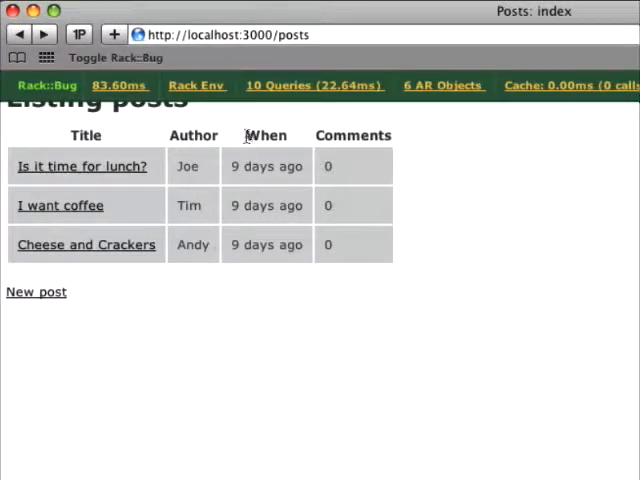
# Step: View the 83.60ms resource usage panel, then the Rack Env session and cookies
pyautogui.click(119, 85)
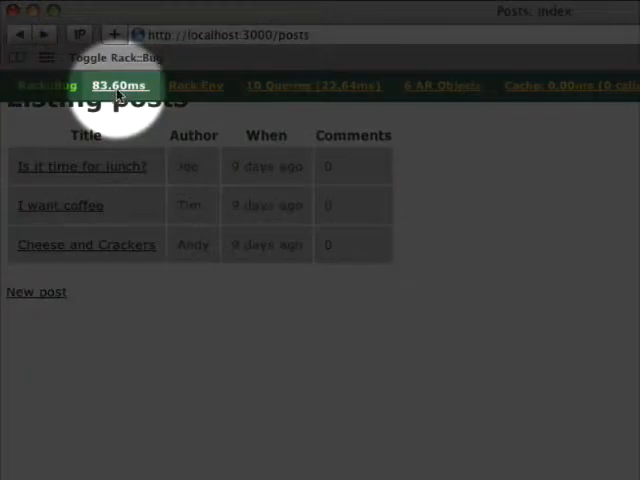
pyautogui.click(112, 85)
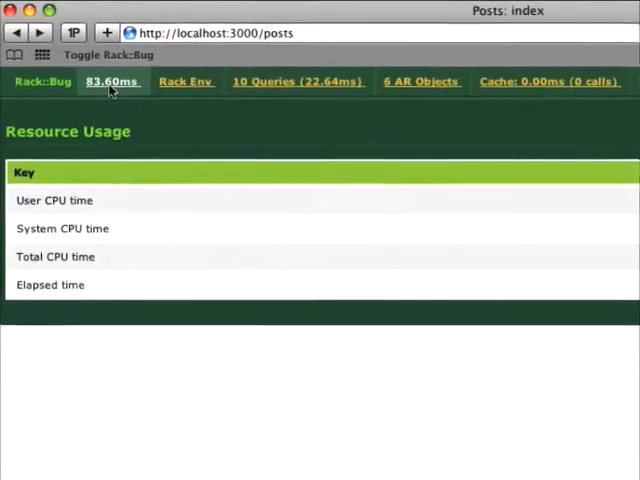
pyautogui.click(112, 82)
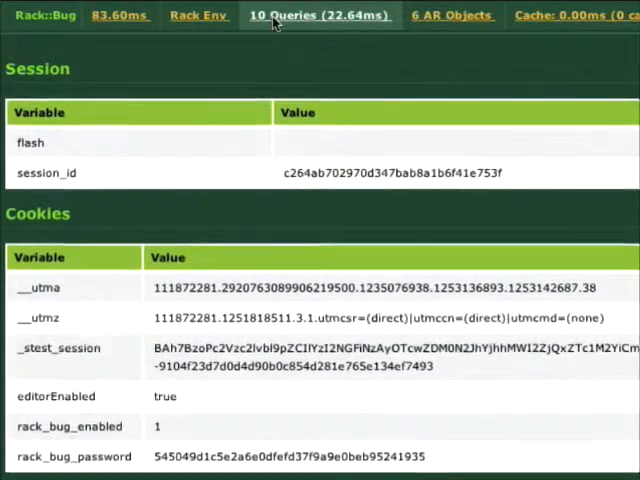
# Step: List the 10 queries and show, then hide, the users query backtrace
pyautogui.click(318, 15)
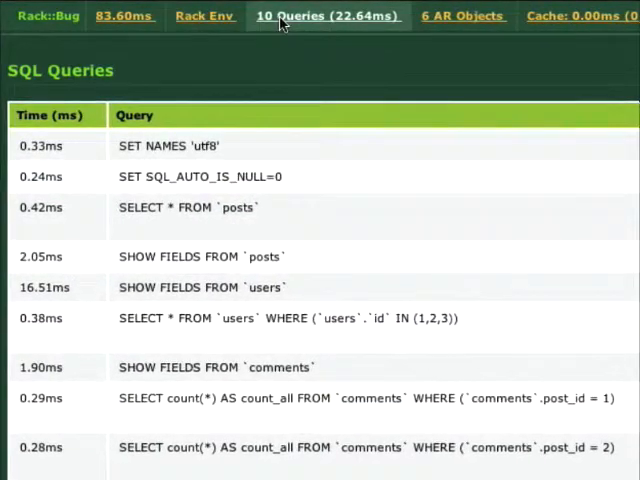
pyautogui.scroll(-3)
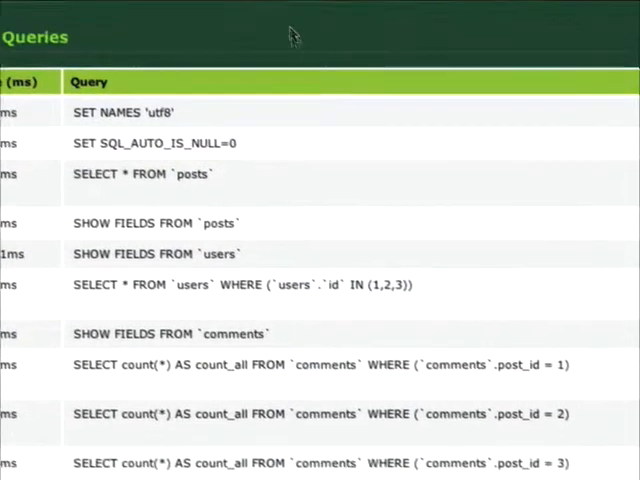
pyautogui.scroll(-3)
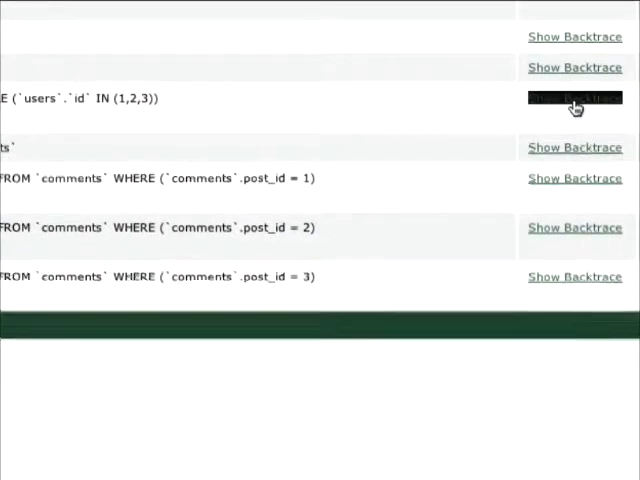
pyautogui.click(574, 98)
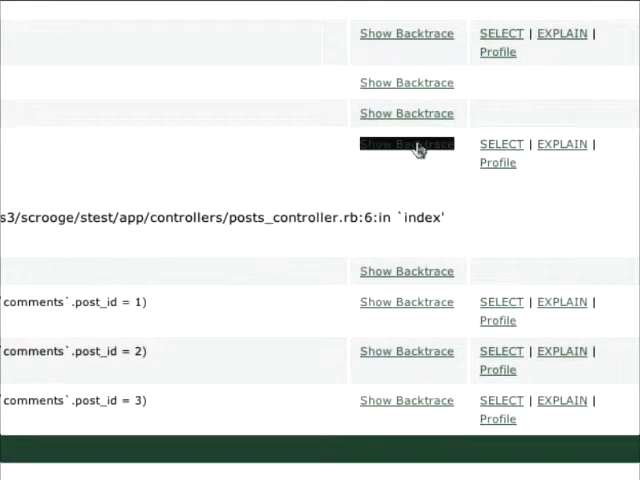
pyautogui.click(406, 144)
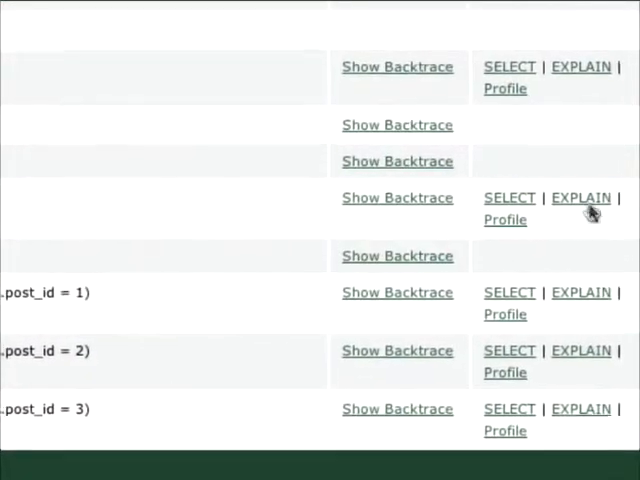
# Step: Review the users query's EXPLAIN plan, then go back to the AR objects list
pyautogui.click(580, 197)
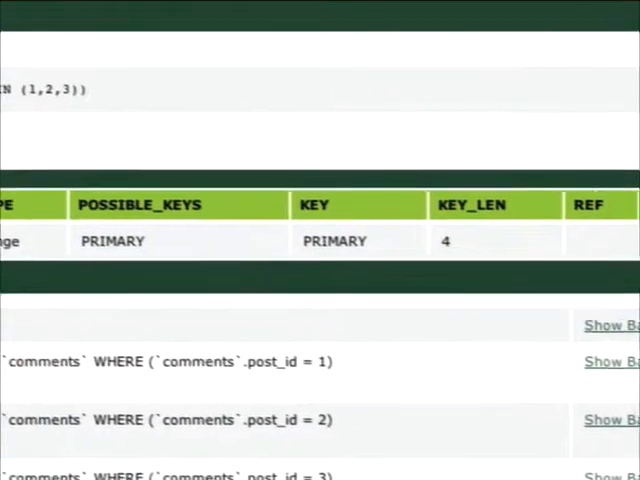
pyautogui.scroll(3)
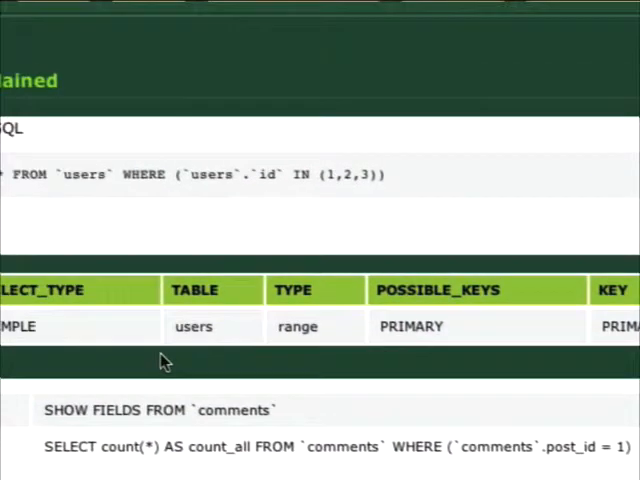
pyautogui.scroll(3)
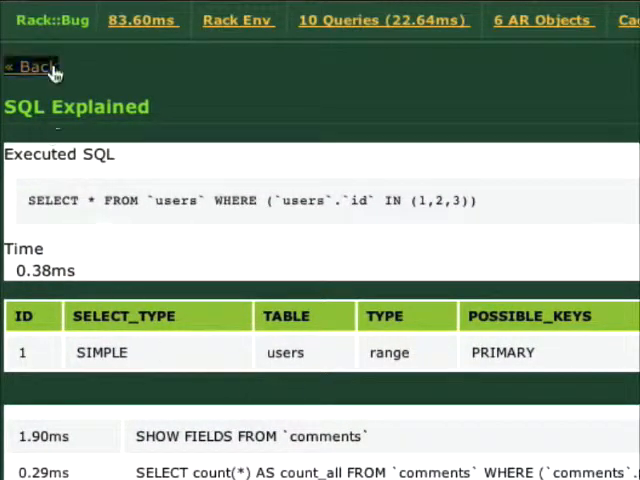
pyautogui.click(30, 66)
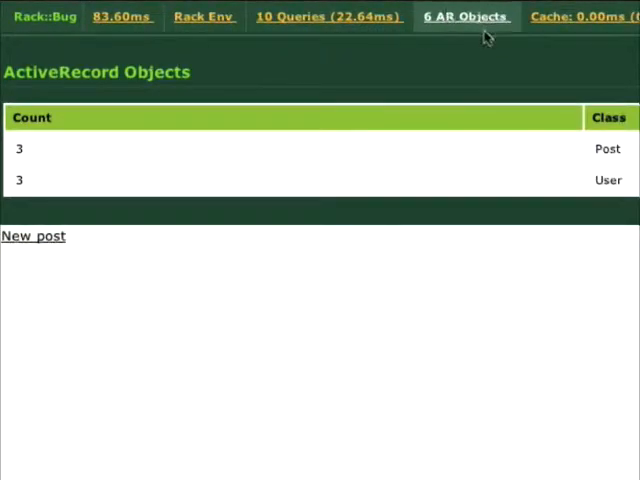
pyautogui.moveTo(487, 75)
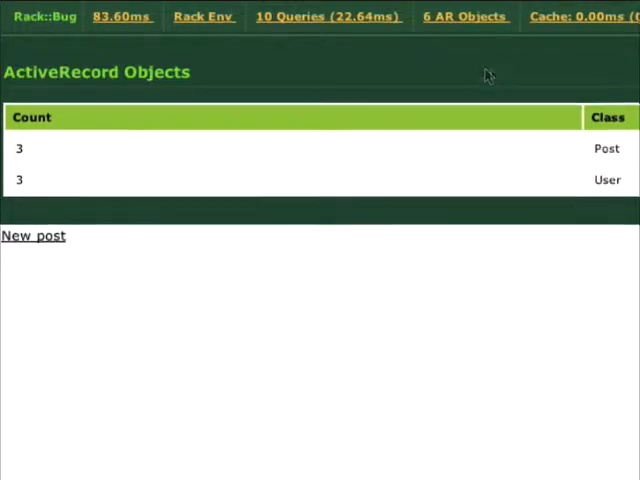
# Step: Check the Cache panel (0 calls), then the posts/index and layouts/posts template timings
pyautogui.click(558, 15)
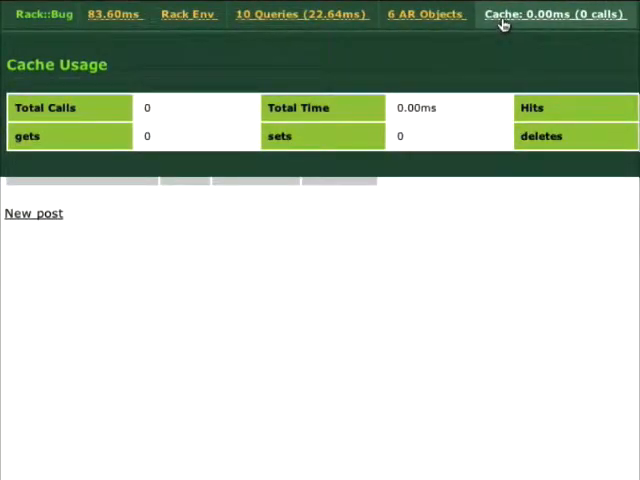
pyautogui.click(608, 14)
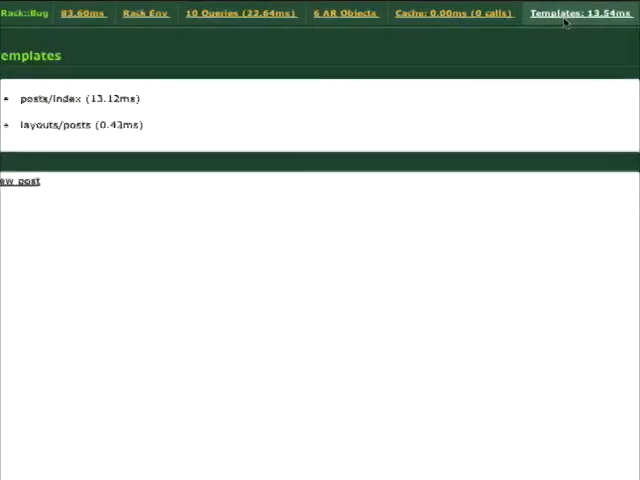
# Step: Show the Log panel listing the posts request's messages through 200 OK
pyautogui.click(617, 12)
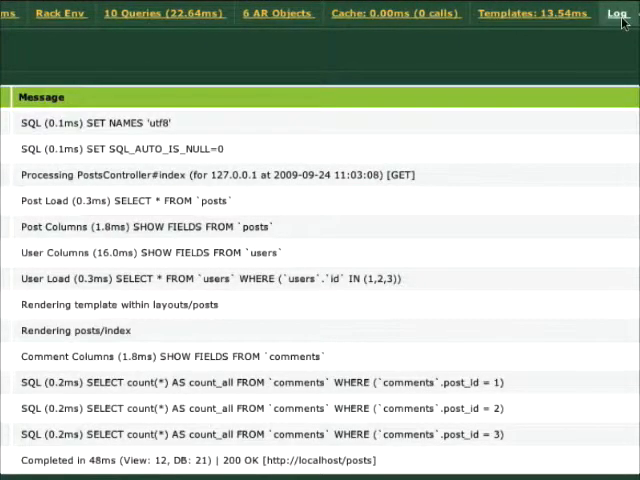
pyautogui.moveTo(595, 243)
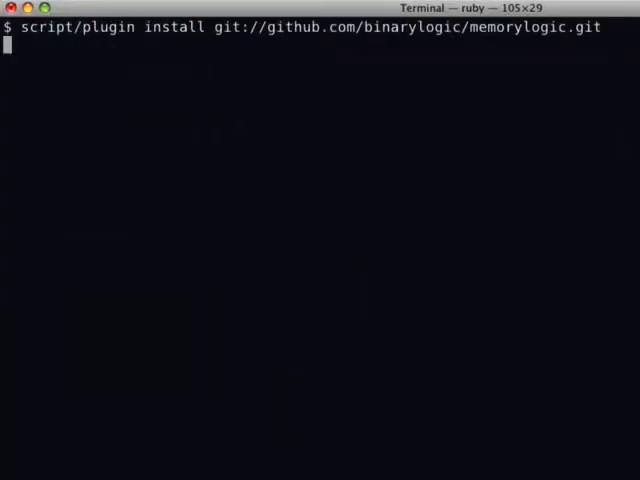
# Step: Install the memorylogic plugin, open application_controller.rb, and restart the Rails server
pyautogui.press('Return')
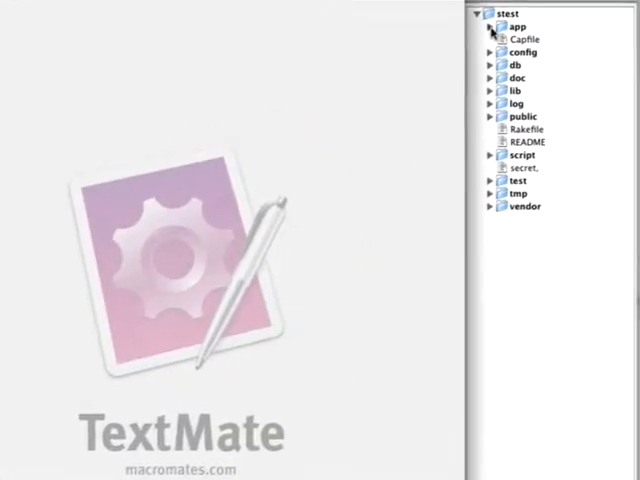
pyautogui.click(489, 25)
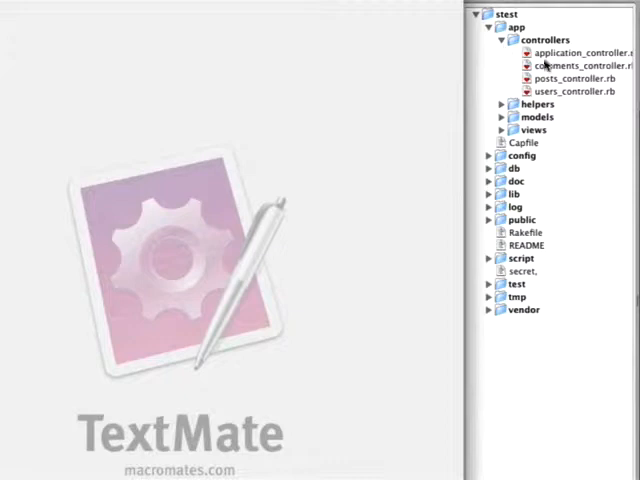
pyautogui.doubleClick(577, 52)
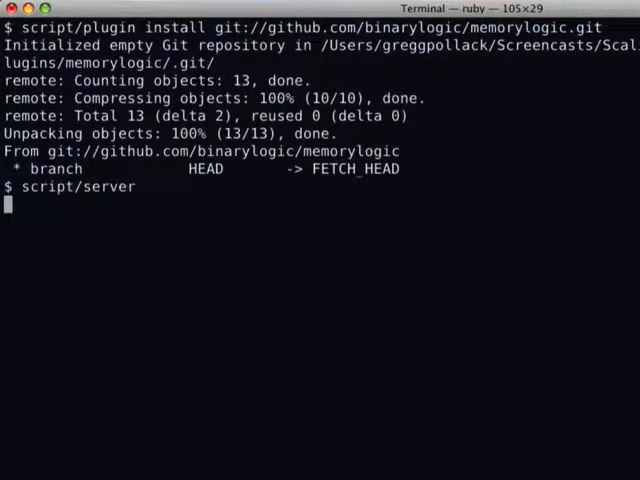
pyautogui.press('Return')
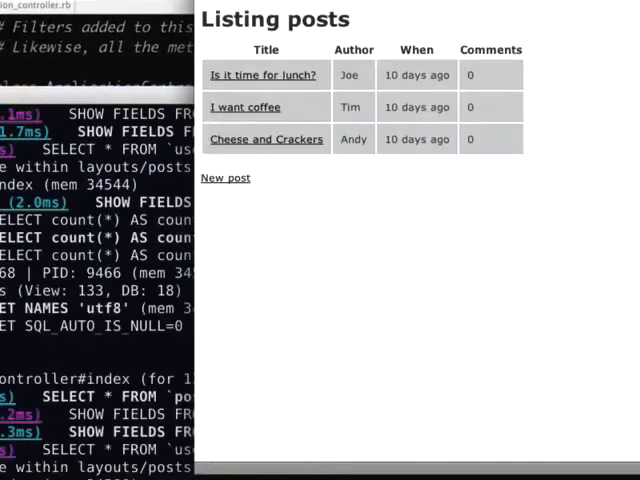
# Step: Open the 'Is it time for lunch?' post and then its edit page
pyautogui.click(263, 75)
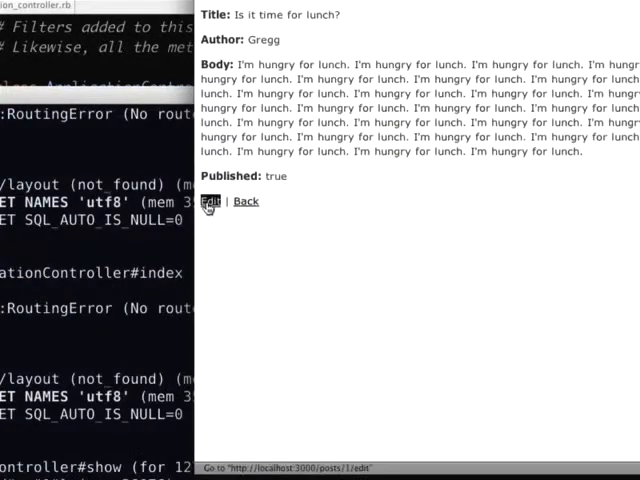
pyautogui.click(210, 201)
pyautogui.write('sc')
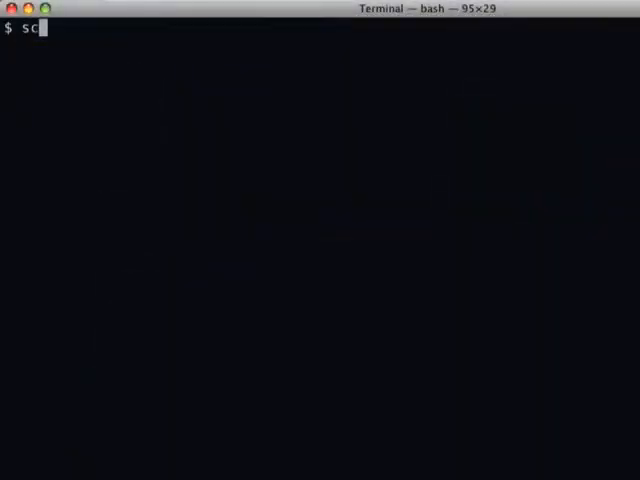
# Step: Install the oink plugin, add the Oink MemoryUsageLogger and InstanceTypeCounter includes, and restart the server
pyautogui.write('ript/plugin install')
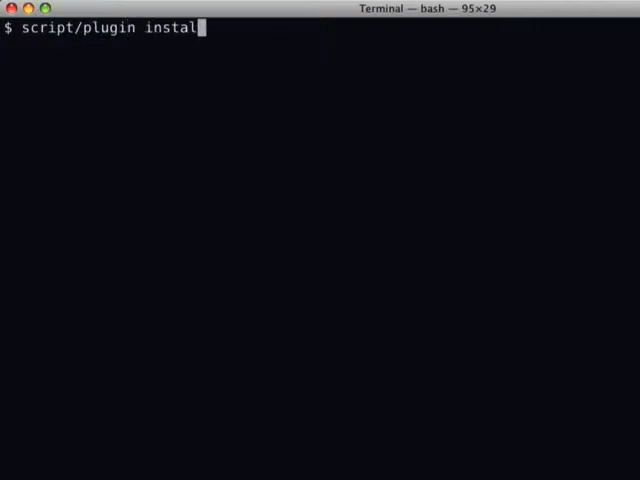
pyautogui.press('Return')
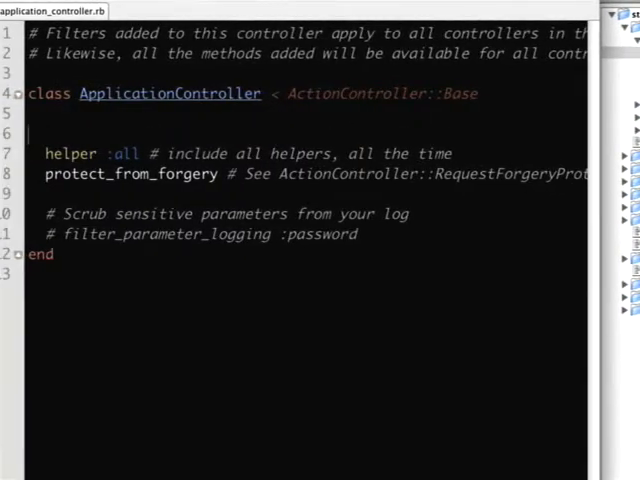
pyautogui.write('include Oink::MemoryUsageLogger')
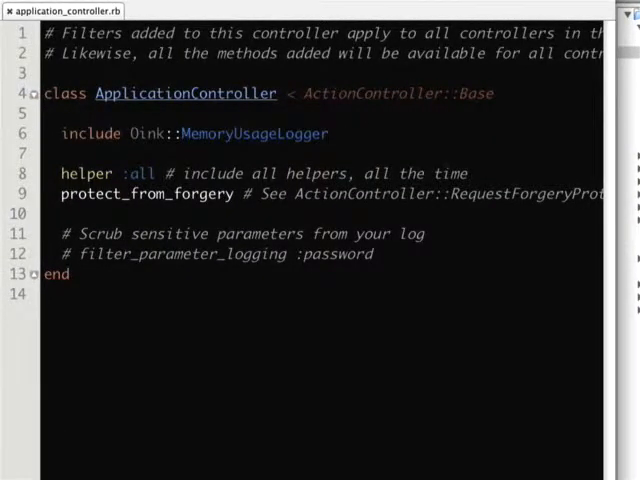
pyautogui.write('include Oink::InstanceTypeCounter')
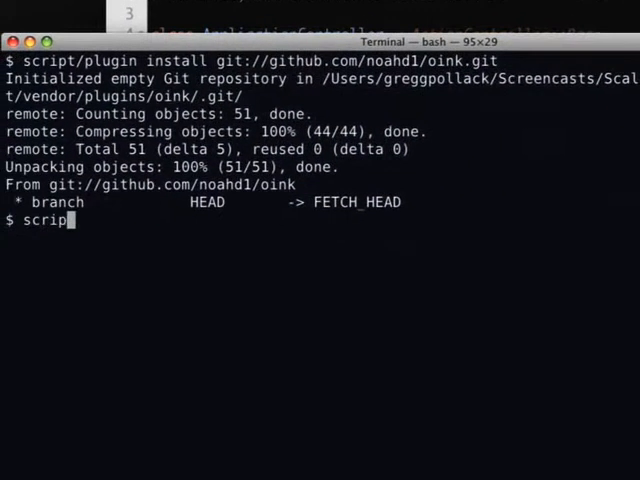
pyautogui.write('script/server')
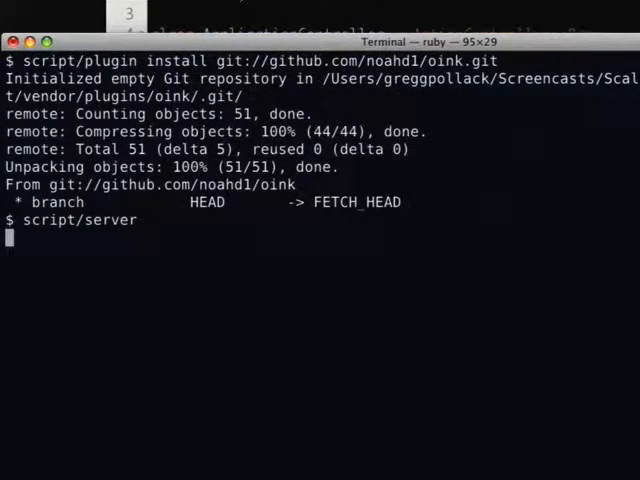
pyautogui.press('Return')
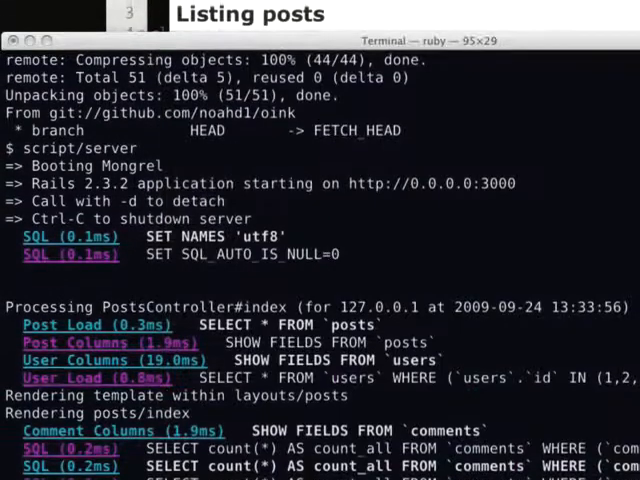
# Step: Scroll down through the Rails server's request log
pyautogui.scroll(-3)
pyautogui.write('mv ~/hodel_3000_compliant_logger.rb')
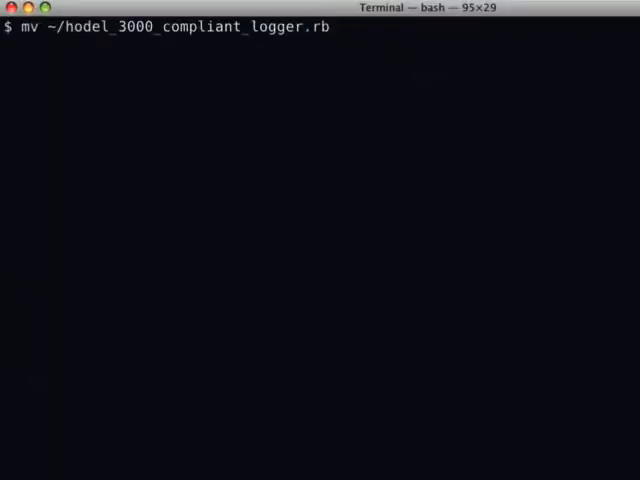
# Step: Move hodel_3000_compliant_logger.rb into lib/ and restart the Rails server
pyautogui.write('lib/')
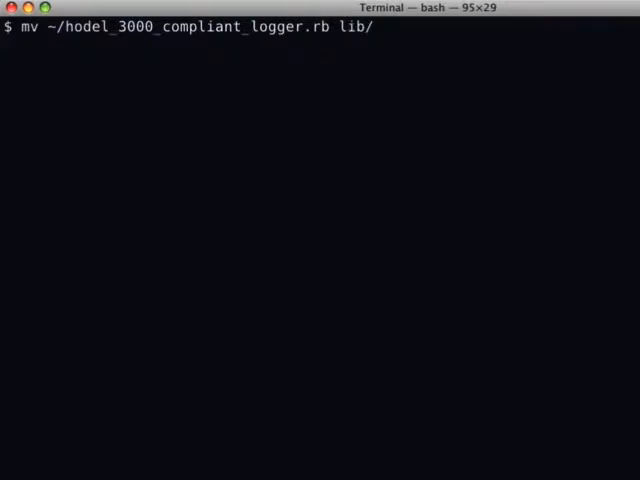
pyautogui.press('Return')
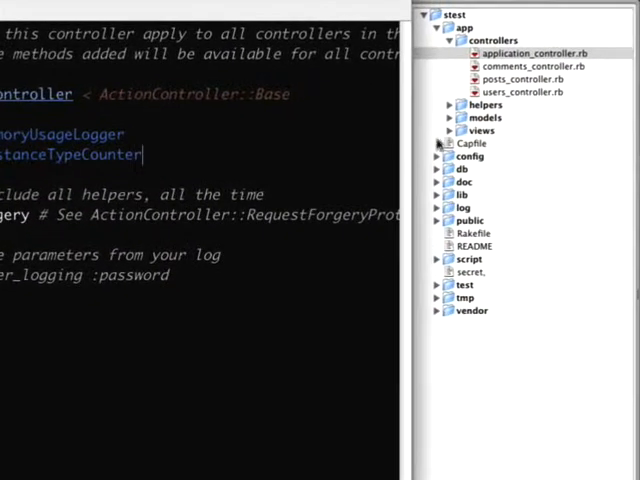
pyautogui.click(438, 156)
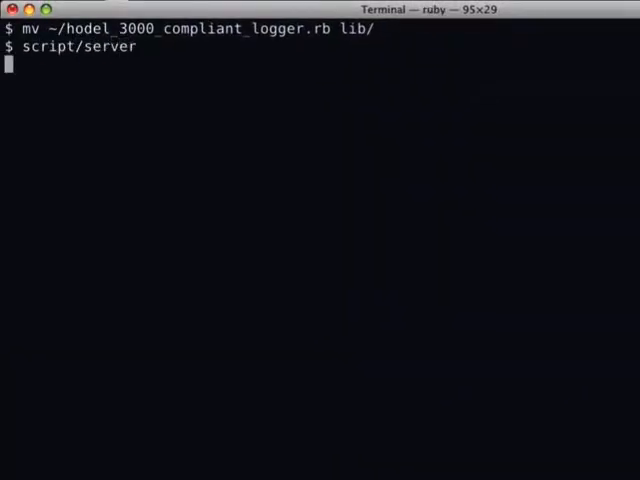
pyautogui.press('Return')
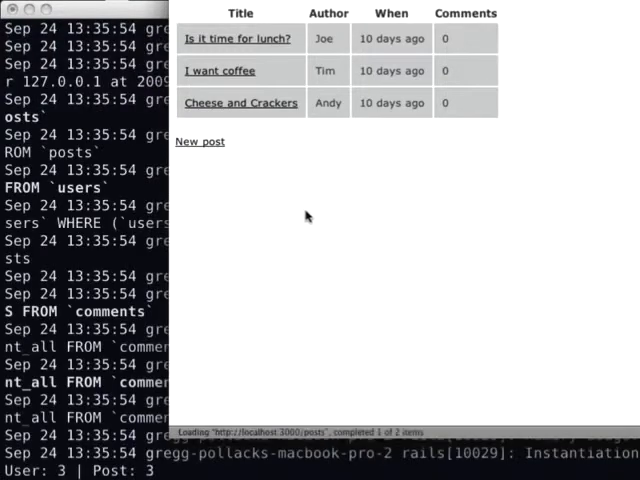
# Step: View, edit and submit an update to the Cheese and Crackers post
pyautogui.click(219, 70)
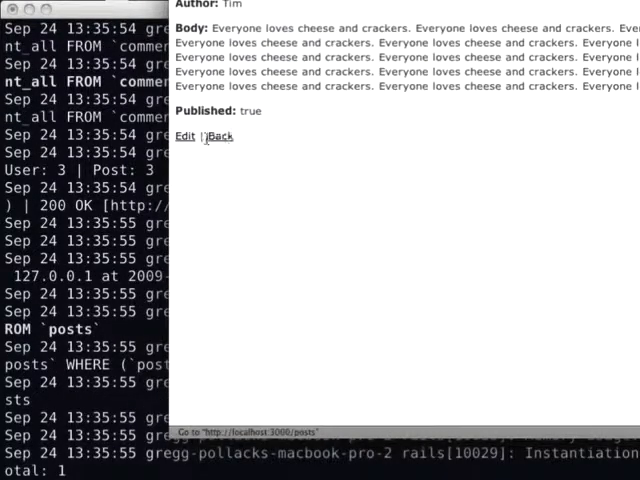
pyautogui.click(184, 136)
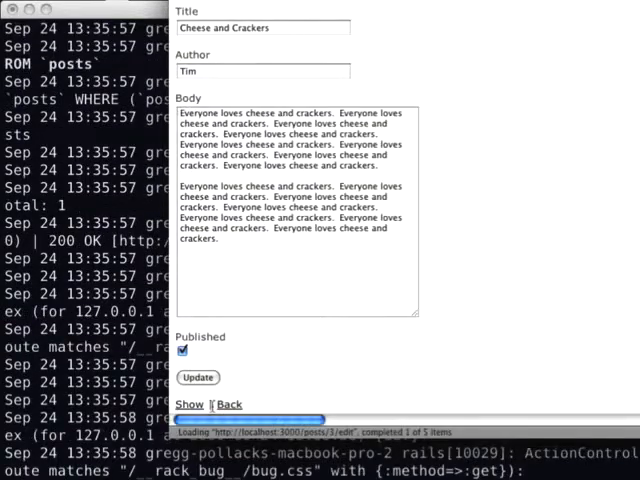
pyautogui.click(198, 377)
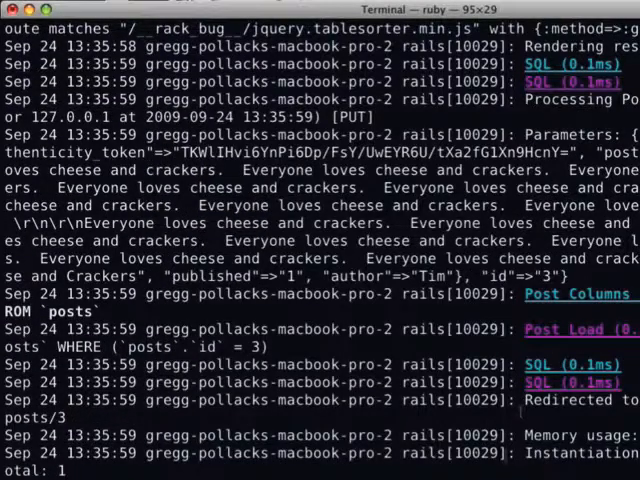
pyautogui.write('script/oink --thresho')
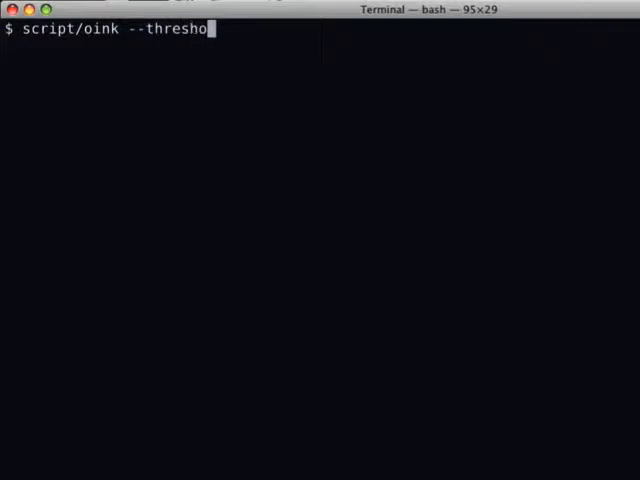
# Step: Run the oink report at threshold 75, rerun it at 0, and mark the 468 KB request
pyautogui.write('ld=')
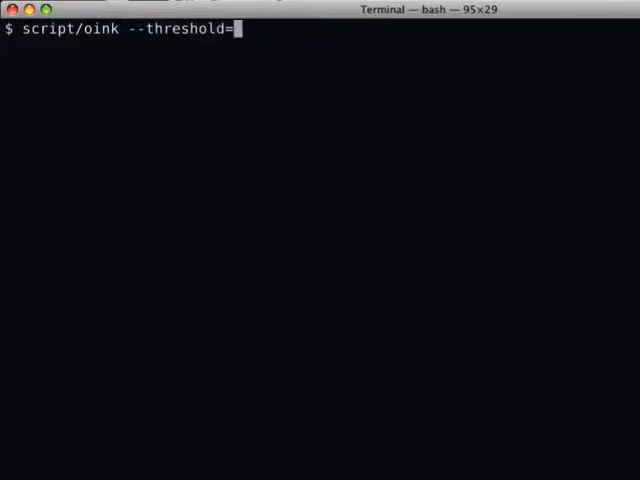
pyautogui.write('75 log/development.log')
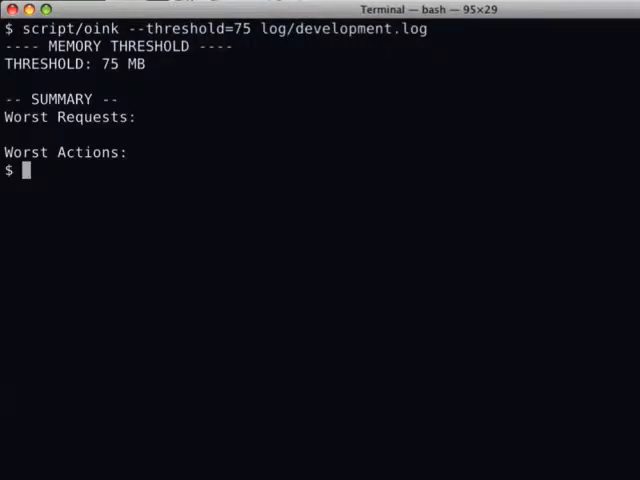
pyautogui.press('Up')
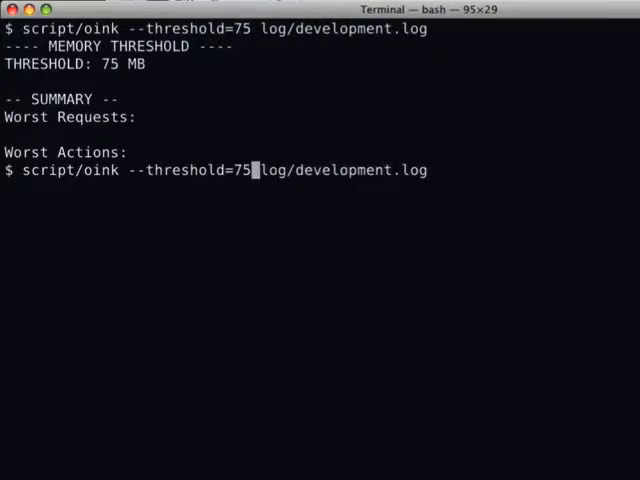
pyautogui.press('Return')
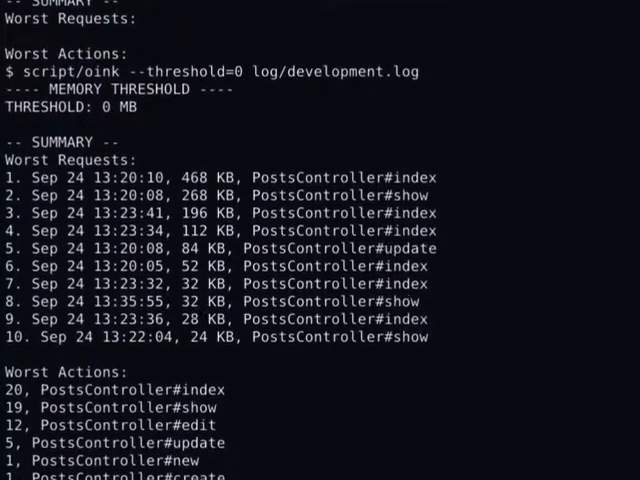
pyautogui.scroll(-3)
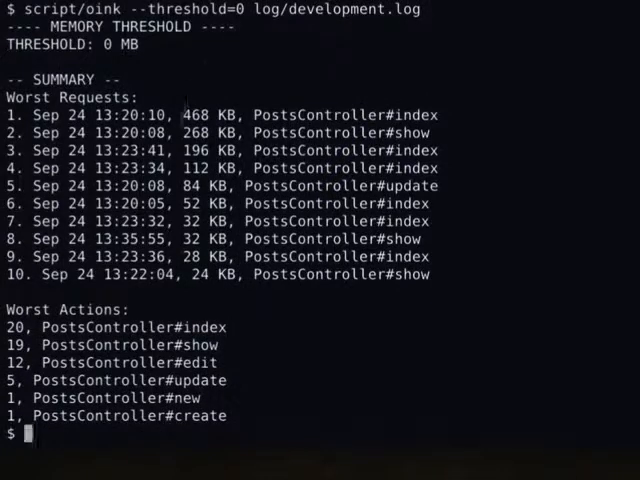
pyautogui.doubleClick(206, 114)
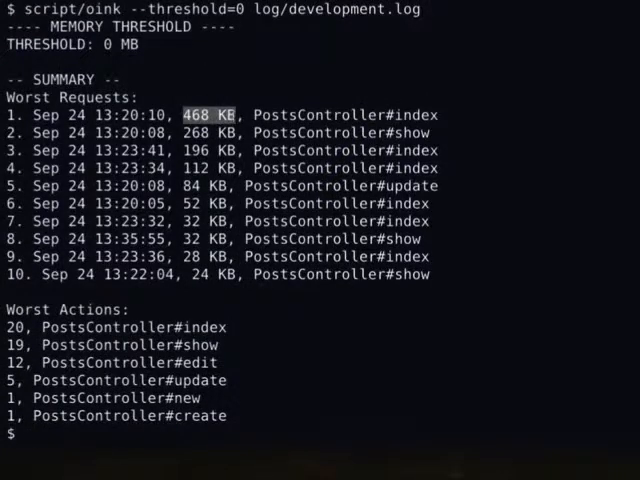